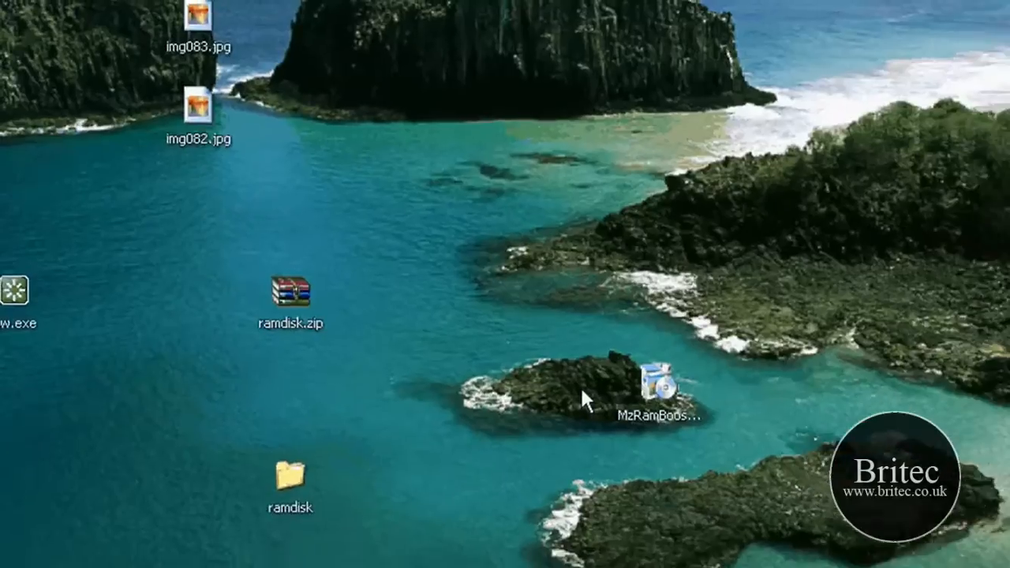
Step: Open the desktop ramdisk folder and launch ramdisk.exe
{"action": "double_click", "coordinate": [289, 473]}
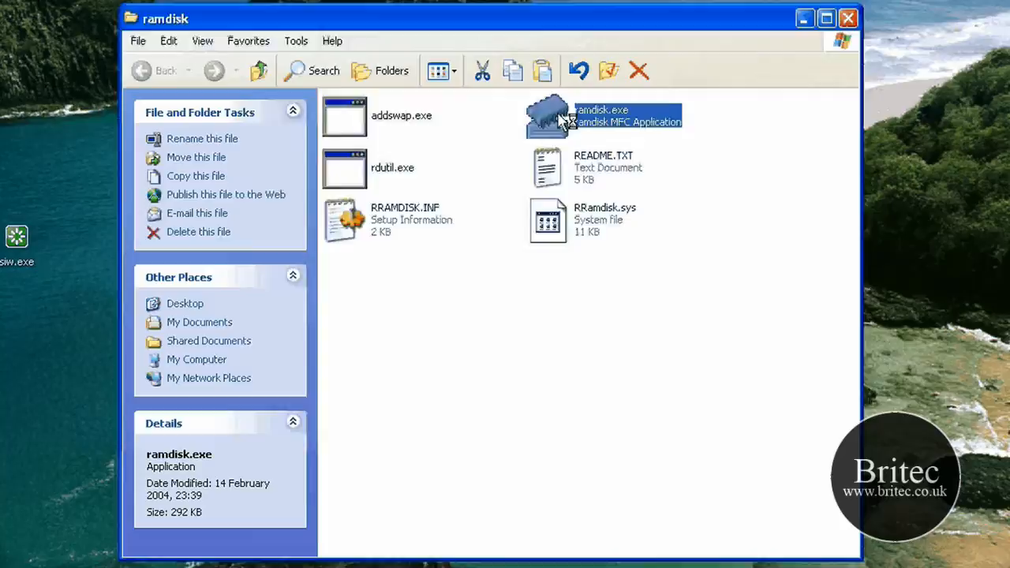
{"action": "double_click", "coordinate": [600, 116]}
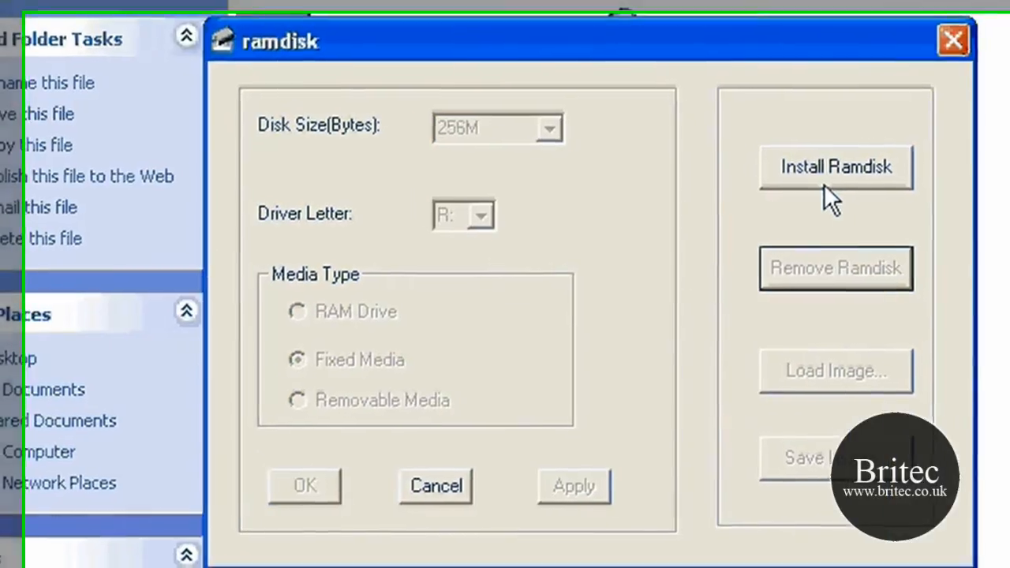
Step: Install a 256M fixed-media RAM disk on drive R: and dismiss the Success message
{"action": "left_click", "coordinate": [835, 167]}
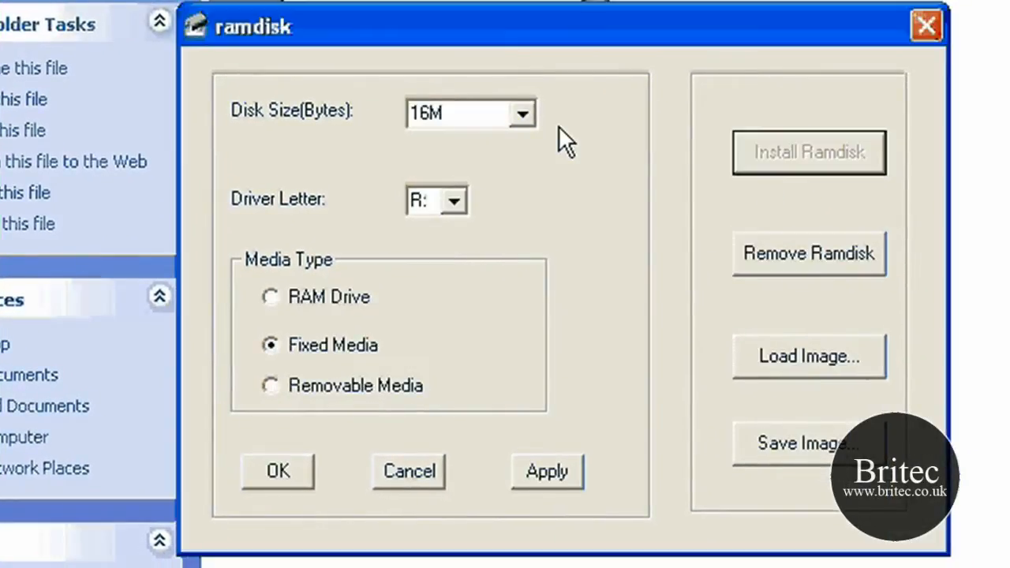
{"action": "left_click", "coordinate": [521, 113]}
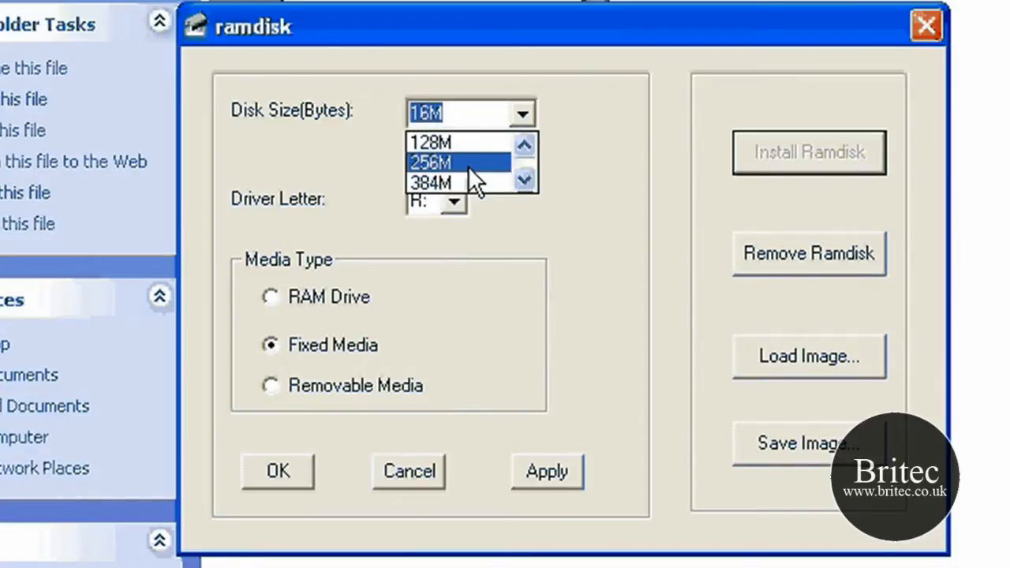
{"action": "left_click", "coordinate": [430, 163]}
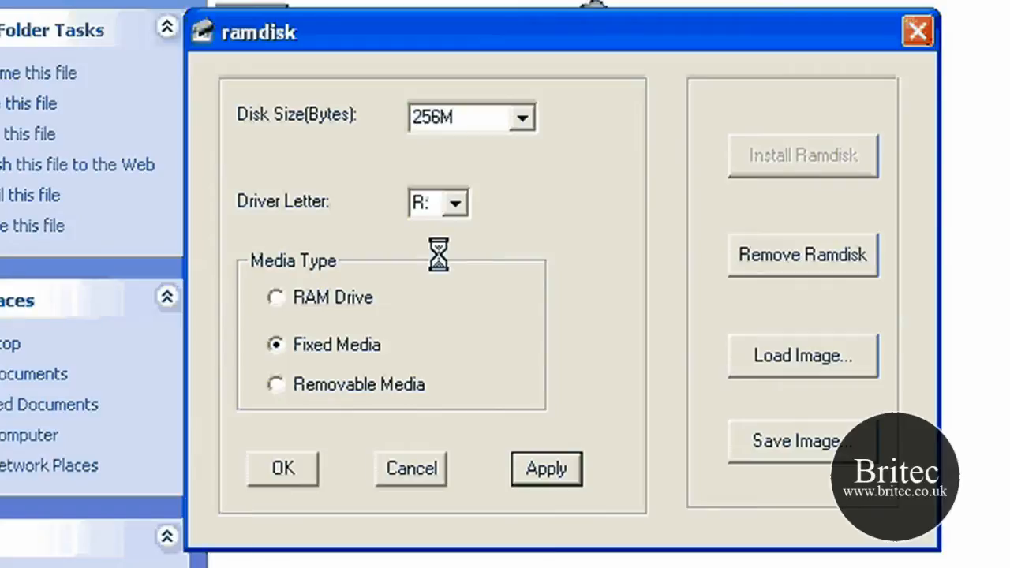
{"action": "left_click", "coordinate": [545, 469]}
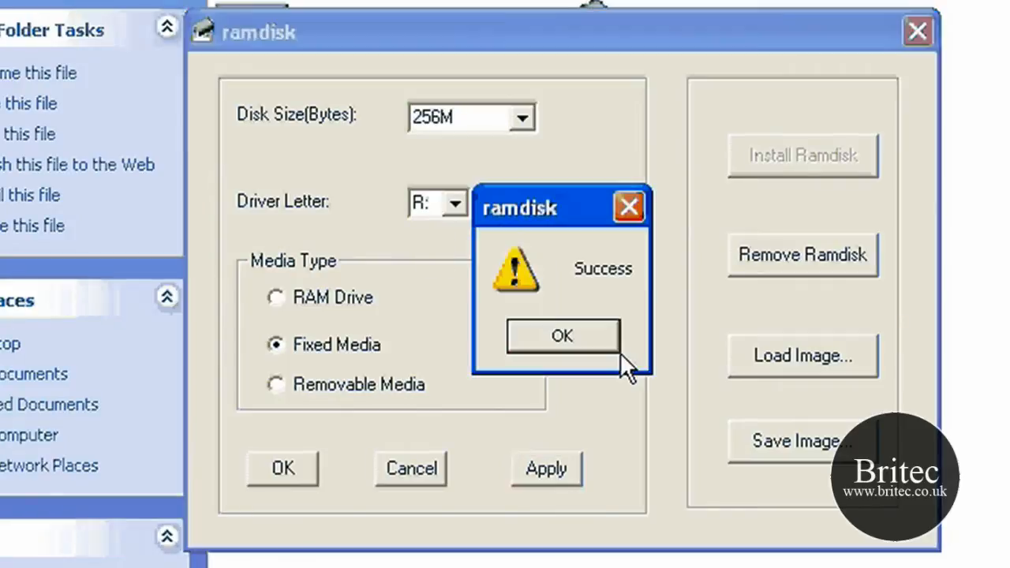
{"action": "left_click", "coordinate": [562, 335]}
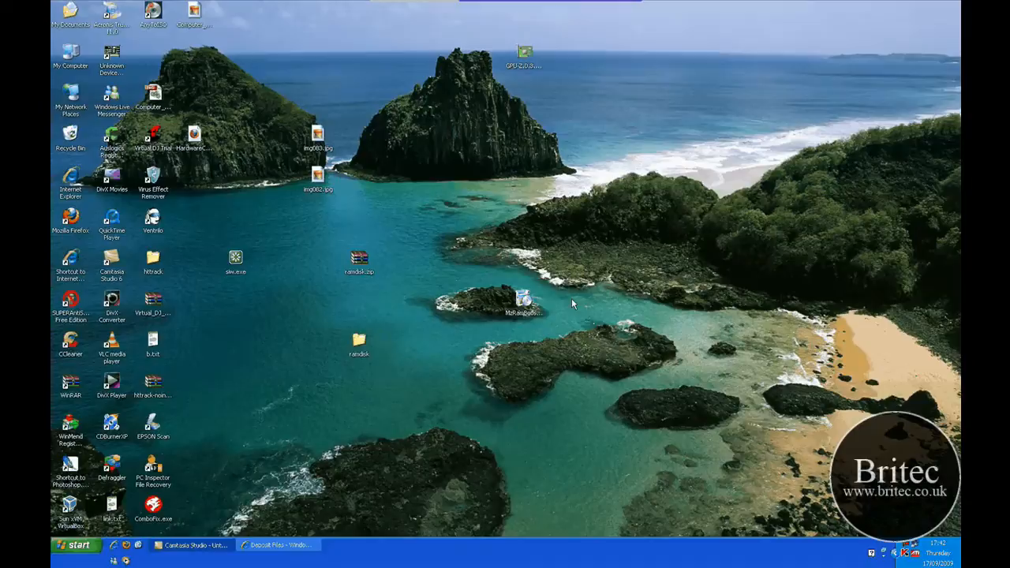
{"action": "mouse_move", "coordinate": [576, 331]}
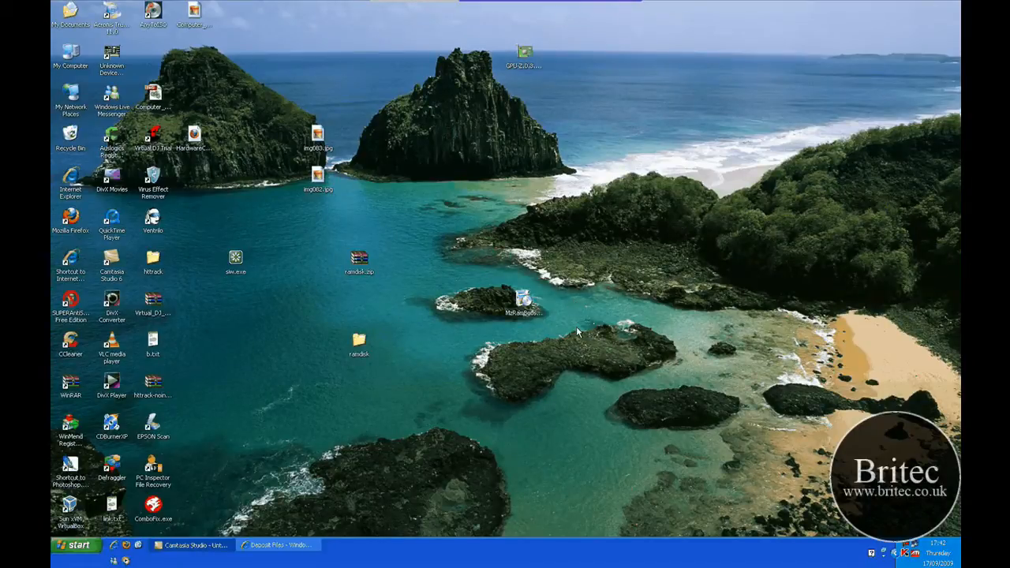
{"action": "mouse_move", "coordinate": [580, 294]}
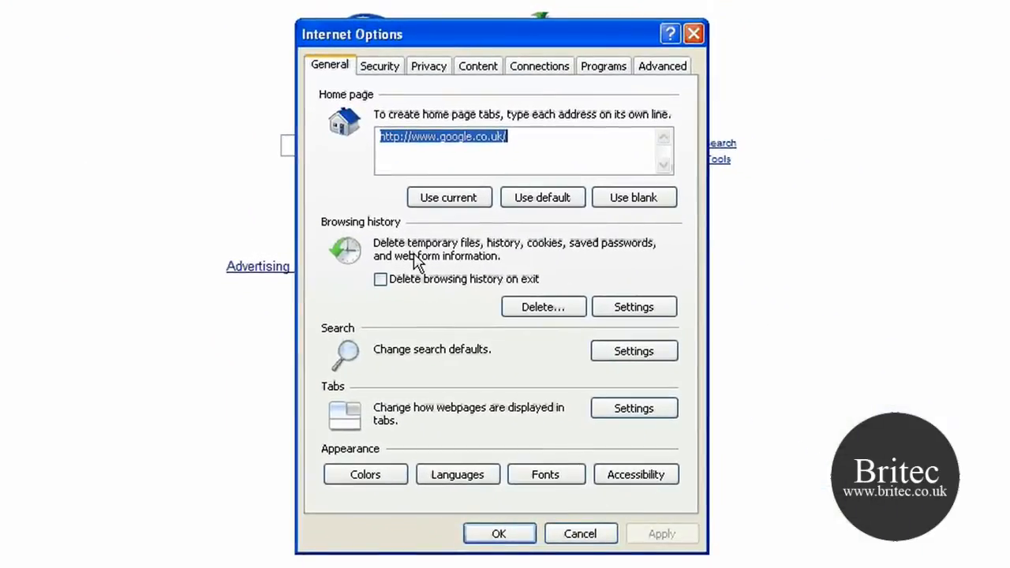
{"action": "mouse_move", "coordinate": [351, 288]}
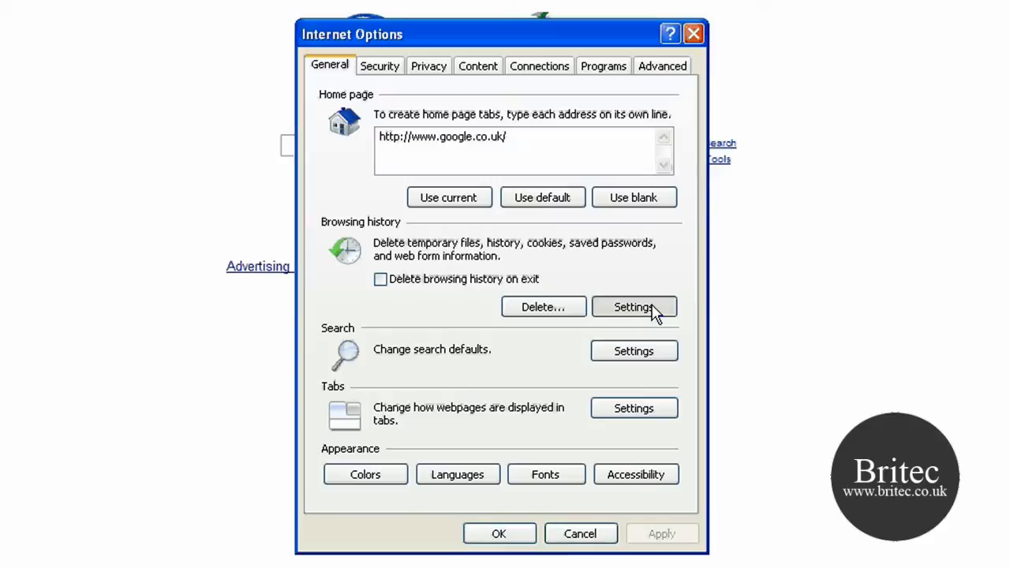
Step: From Browsing history Settings, choose Move folder to browse drives including RamDisk (R:)
{"action": "left_click", "coordinate": [634, 307]}
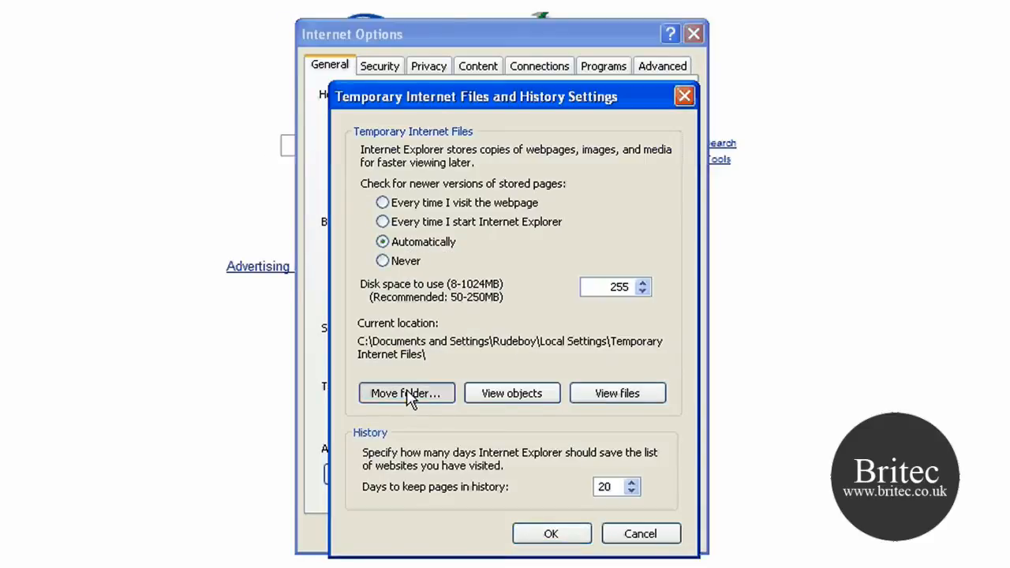
{"action": "left_click", "coordinate": [406, 393]}
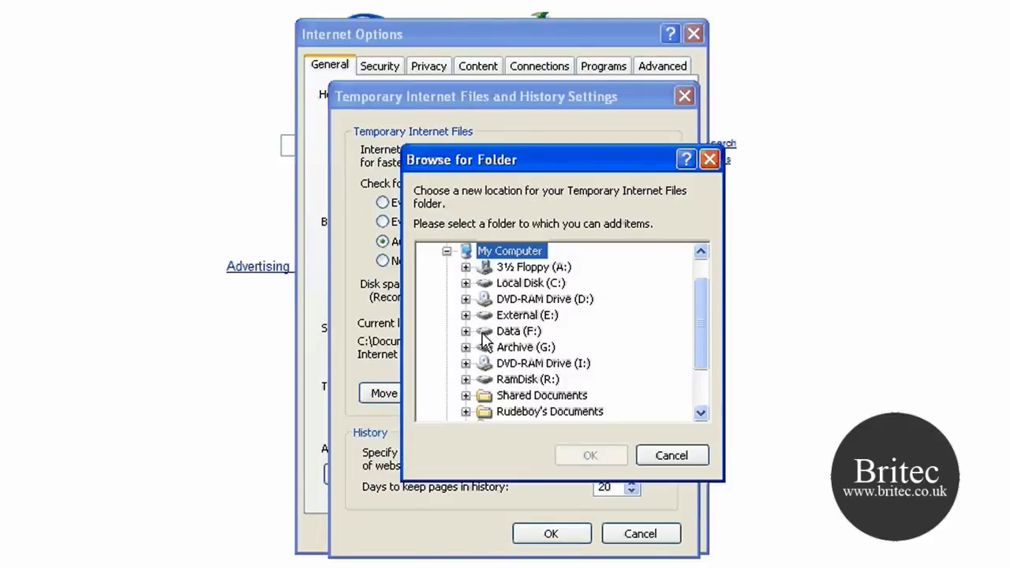
{"action": "scroll", "scroll_direction": "down", "scroll_amount": 3}
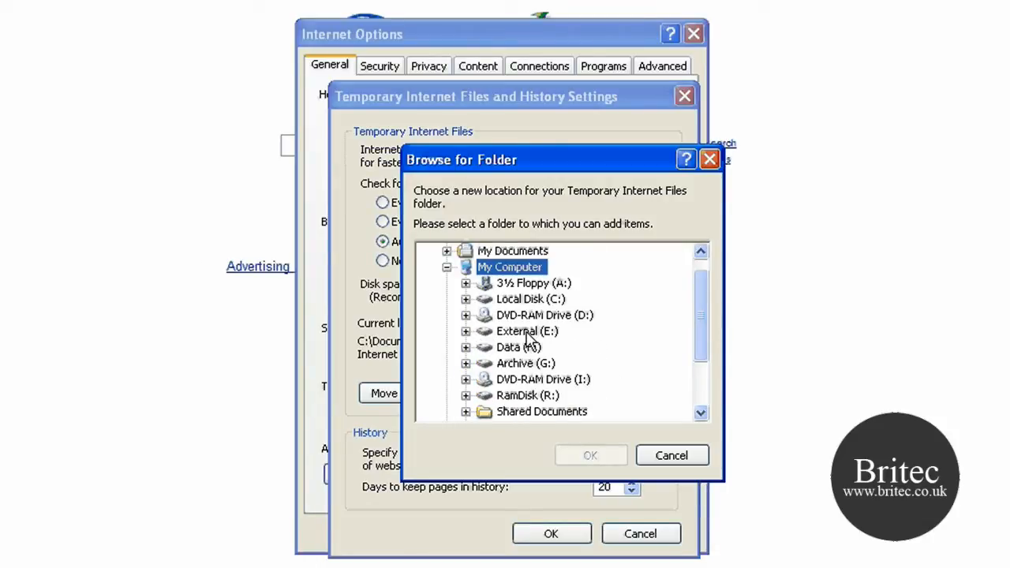
{"action": "mouse_move", "coordinate": [478, 406]}
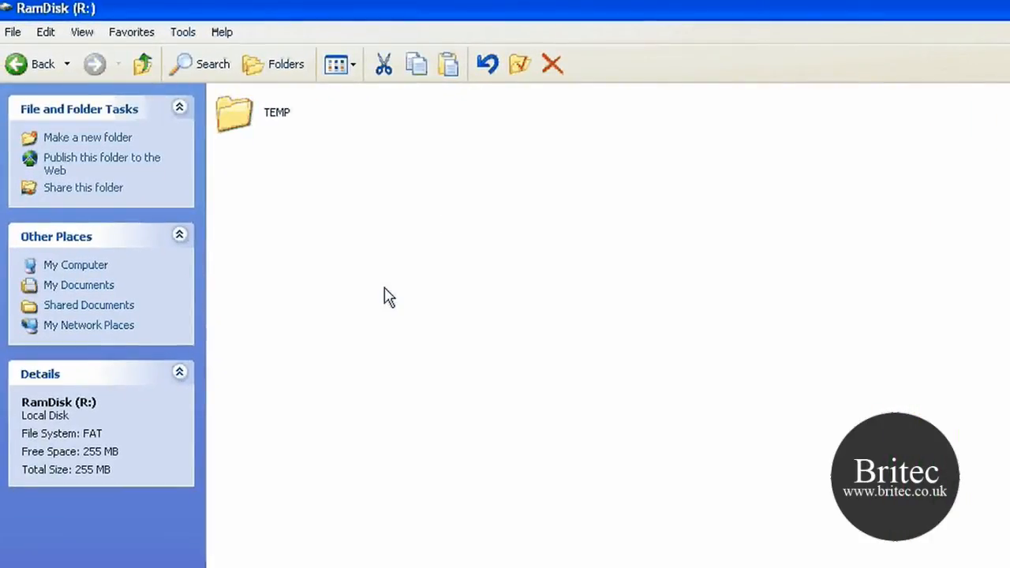
{"action": "mouse_move", "coordinate": [460, 316]}
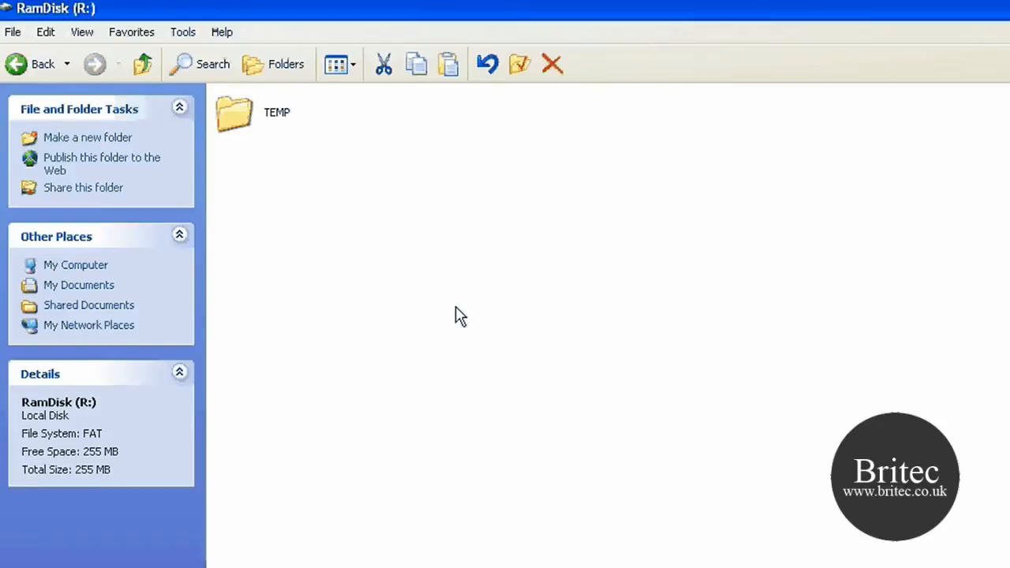
{"action": "mouse_move", "coordinate": [383, 274]}
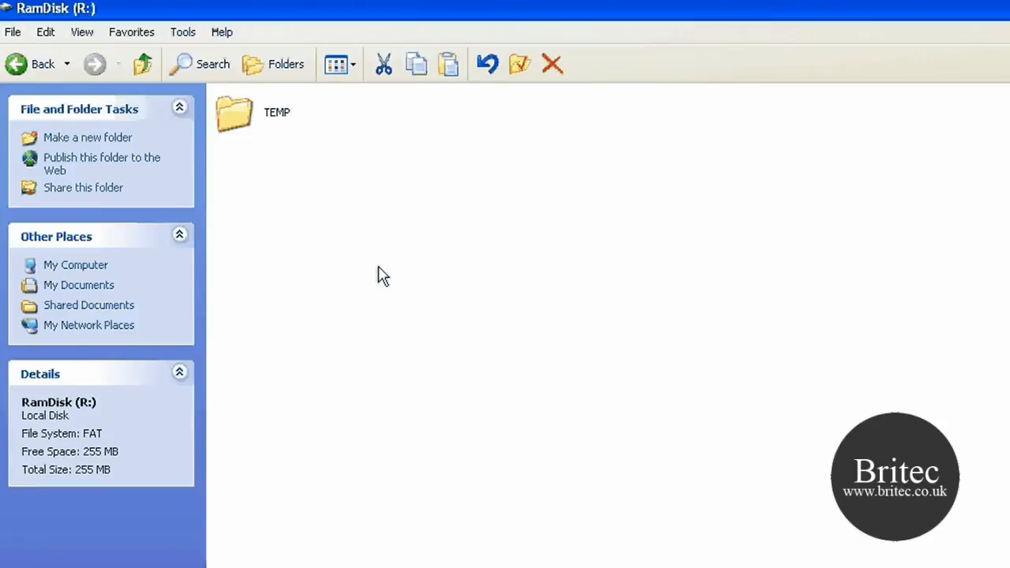
{"action": "mouse_move", "coordinate": [598, 301]}
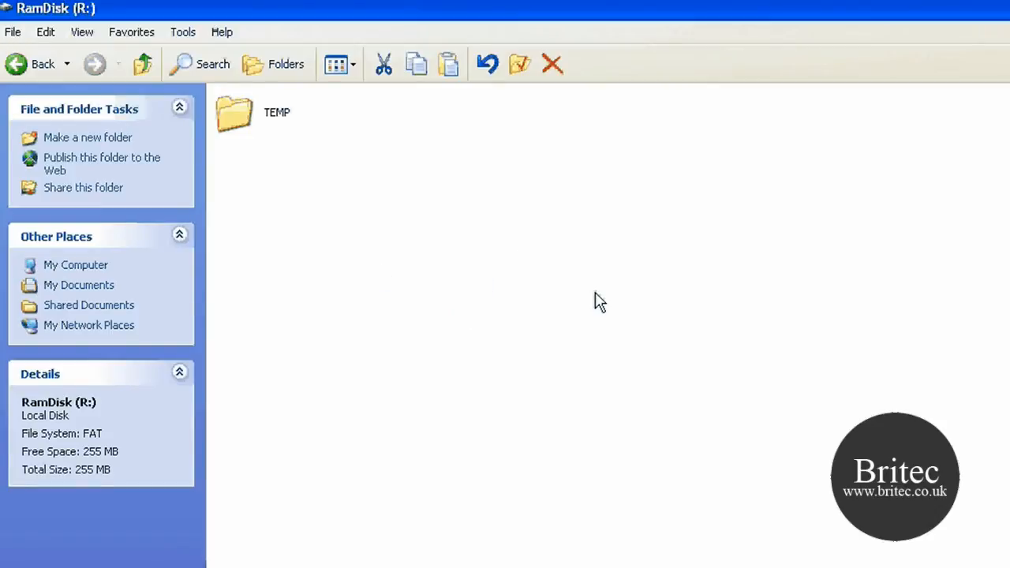
{"action": "mouse_move", "coordinate": [527, 260]}
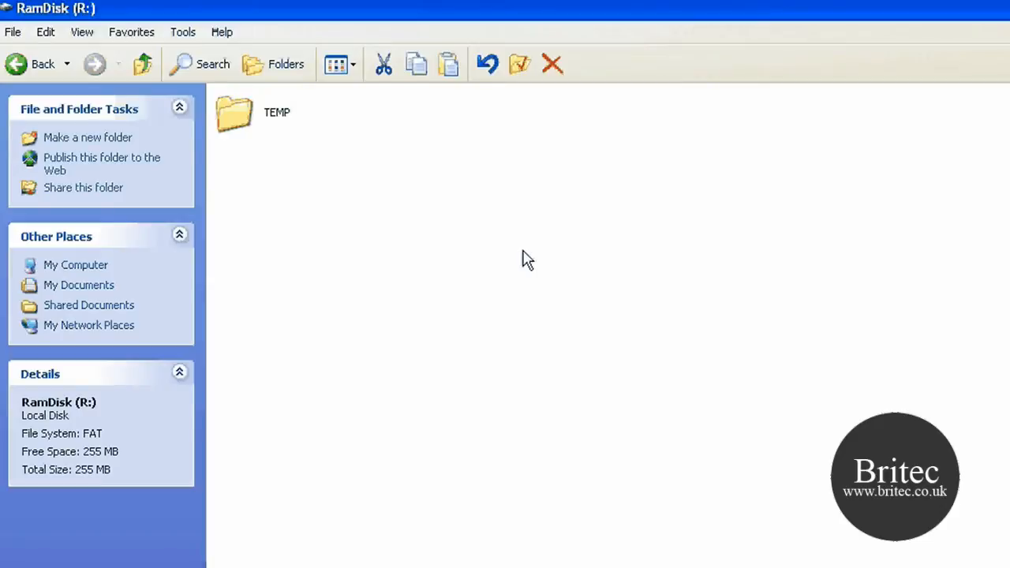
{"action": "mouse_move", "coordinate": [470, 356]}
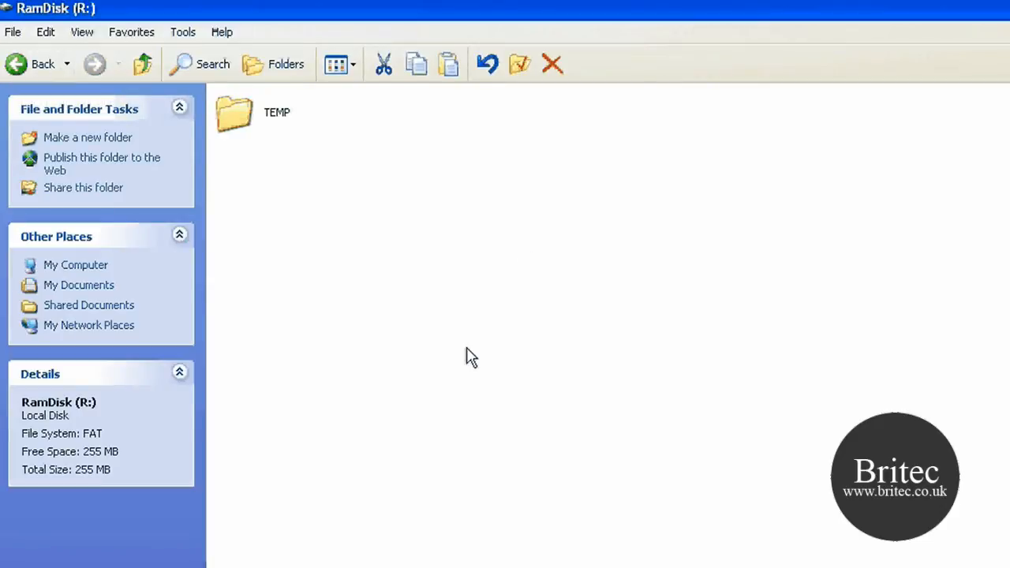
{"action": "mouse_move", "coordinate": [20, 75]}
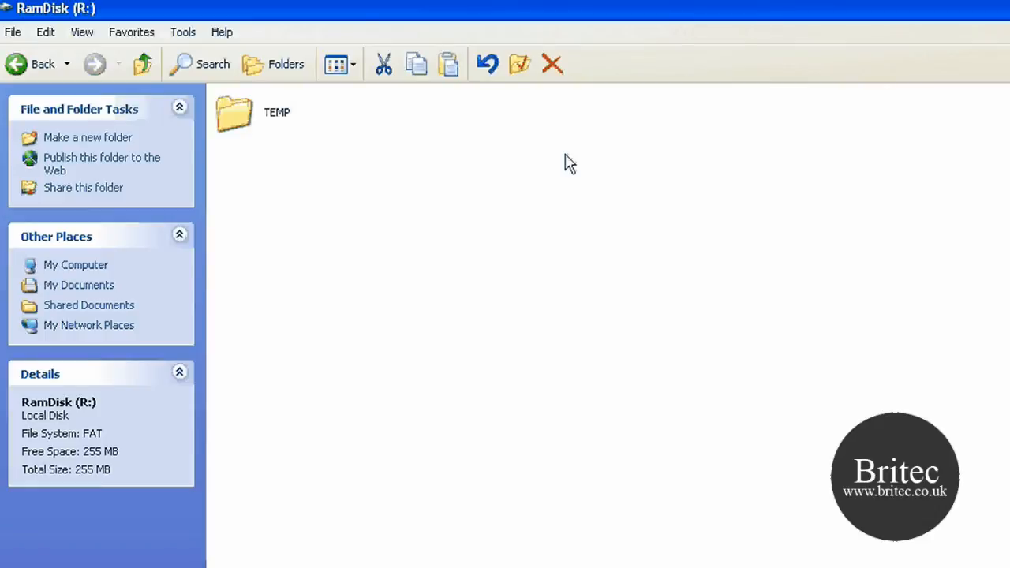
{"action": "mouse_move", "coordinate": [431, 206]}
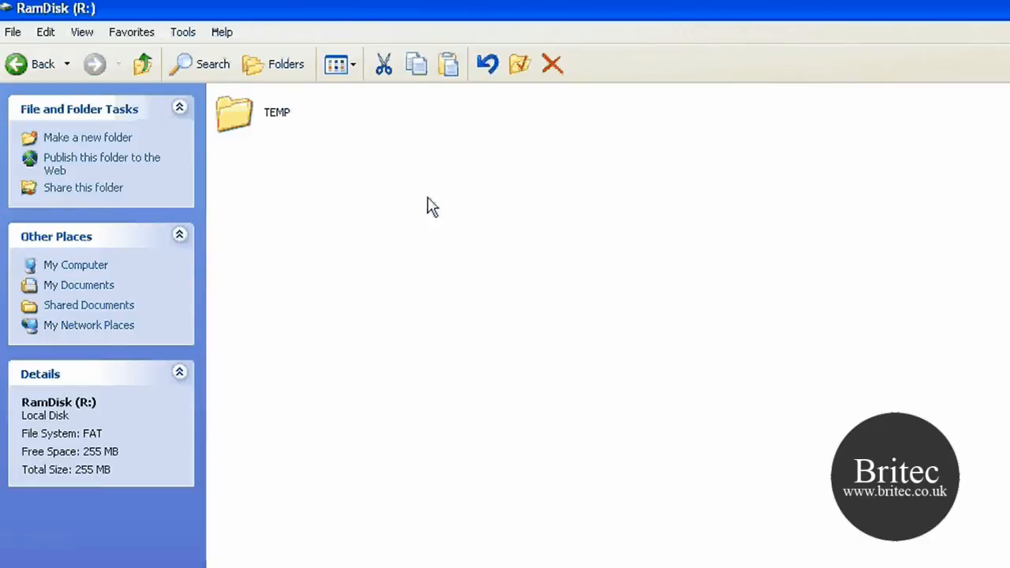
{"action": "mouse_move", "coordinate": [550, 285]}
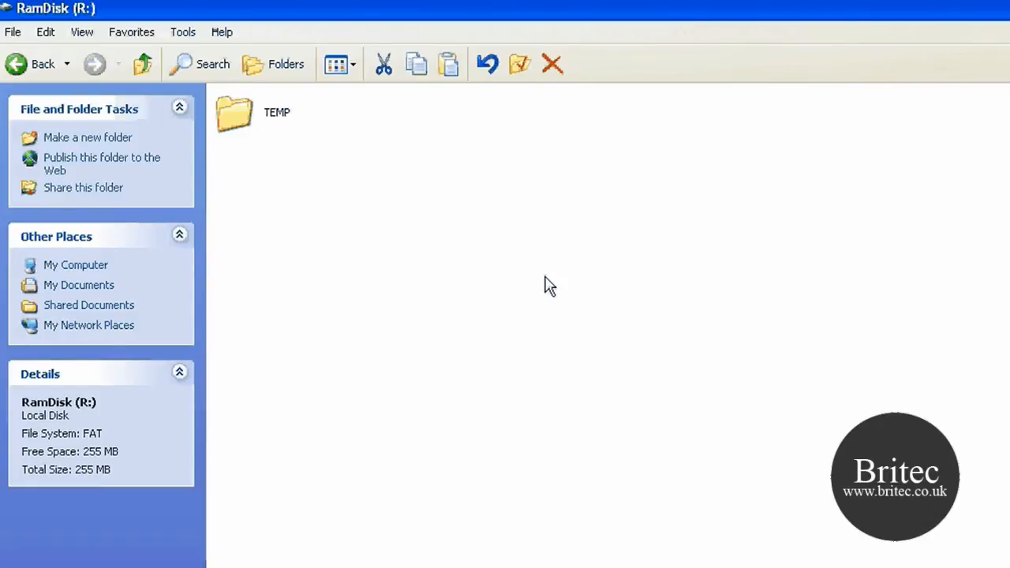
{"action": "mouse_move", "coordinate": [574, 195]}
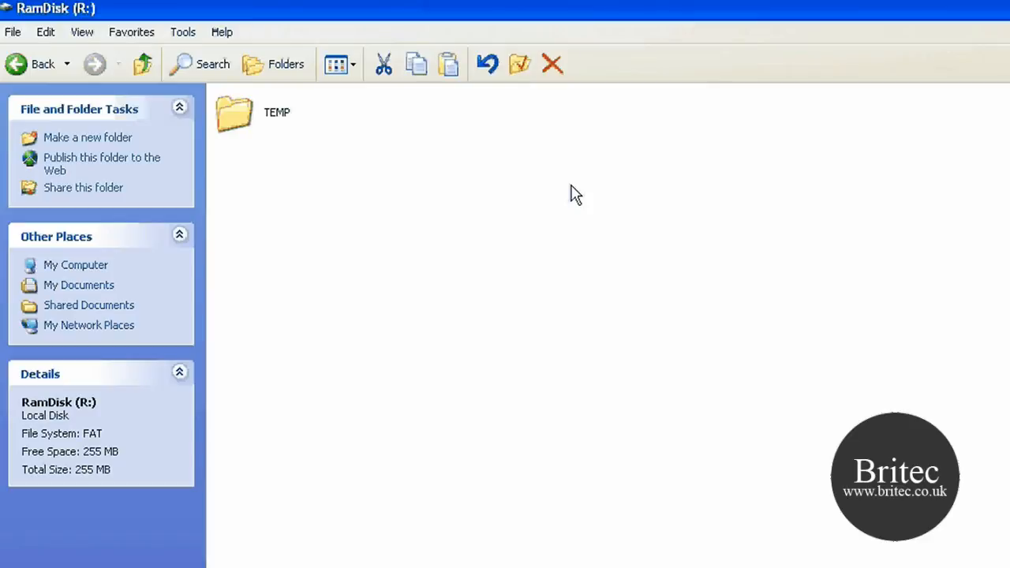
{"action": "mouse_move", "coordinate": [410, 275]}
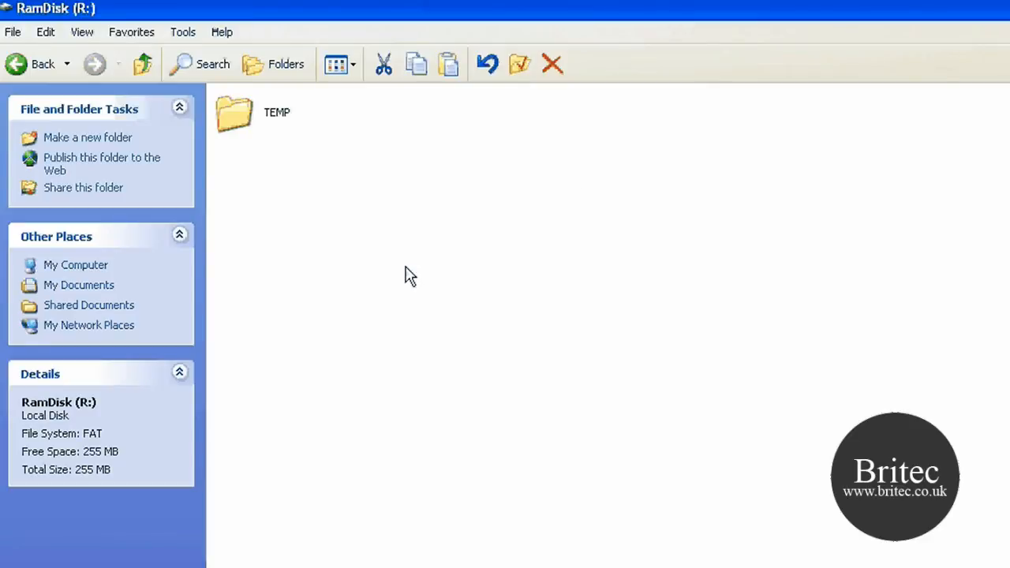
{"action": "mouse_move", "coordinate": [414, 261]}
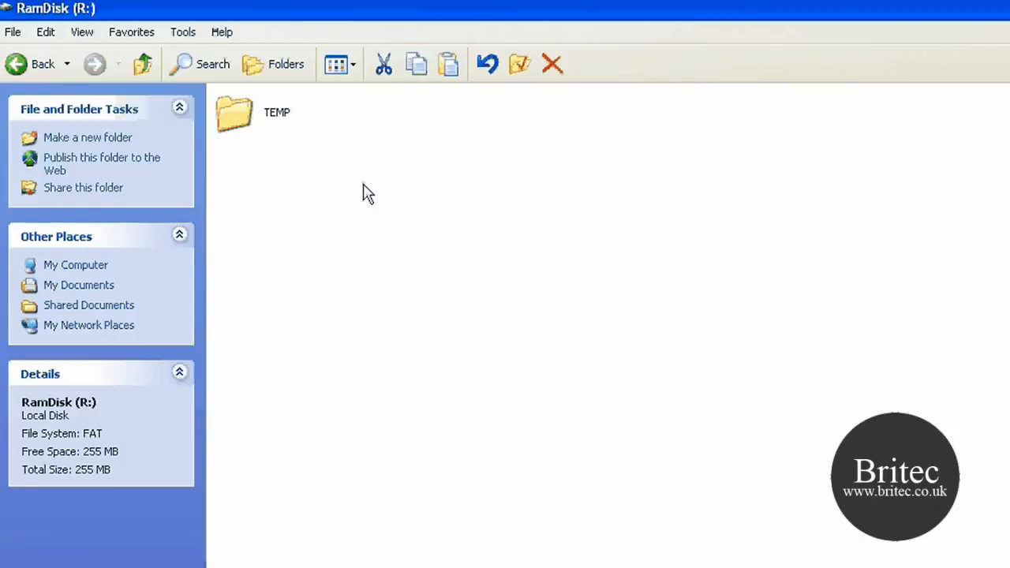
{"action": "mouse_move", "coordinate": [301, 122]}
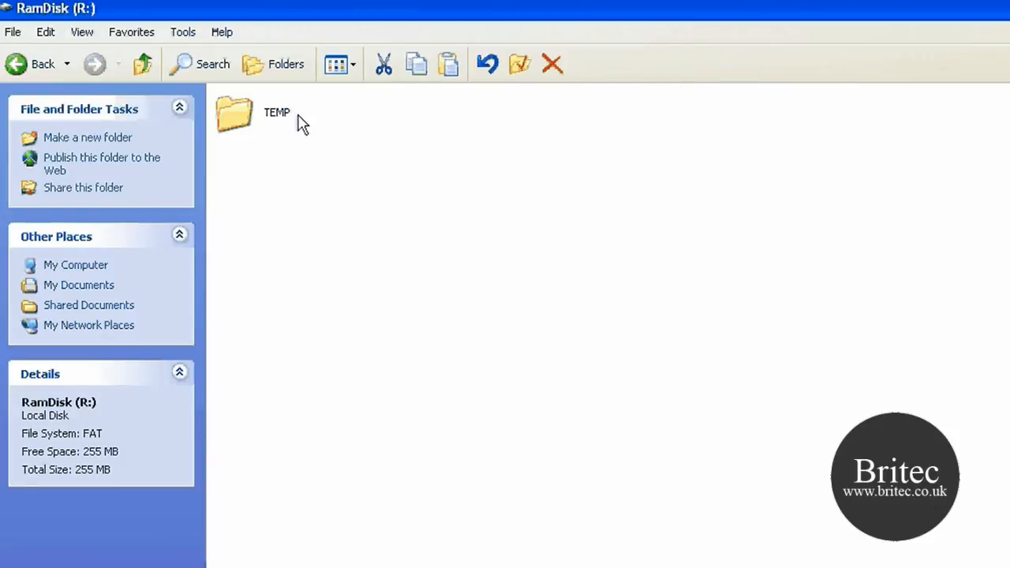
{"action": "mouse_move", "coordinate": [23, 71]}
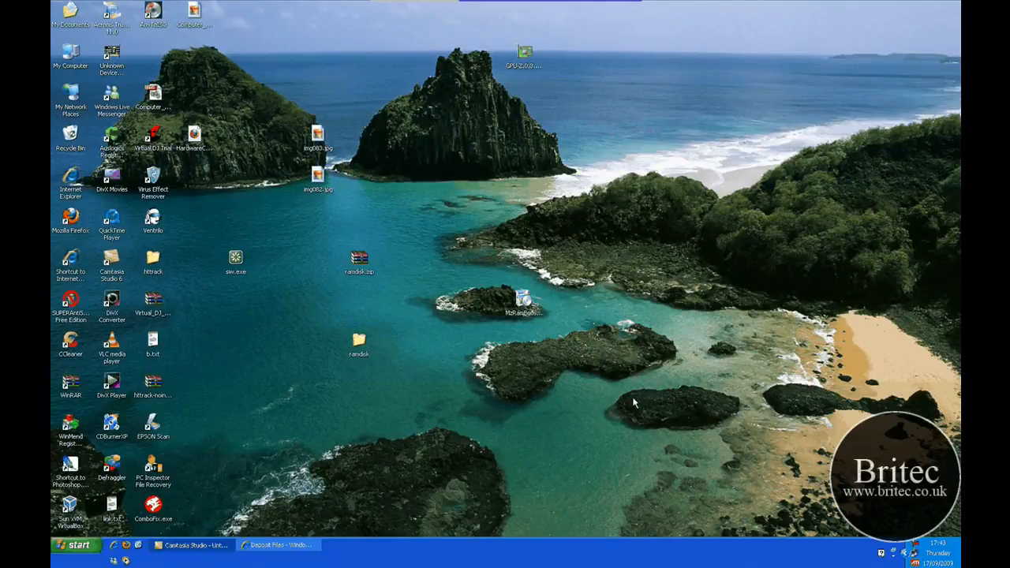
{"action": "mouse_move", "coordinate": [442, 345]}
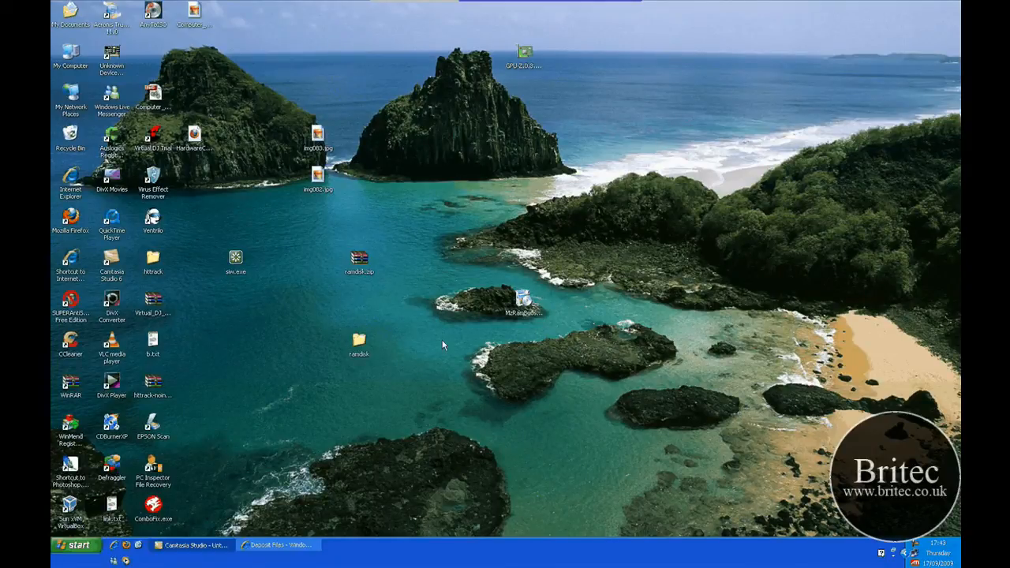
{"action": "mouse_move", "coordinate": [602, 301]}
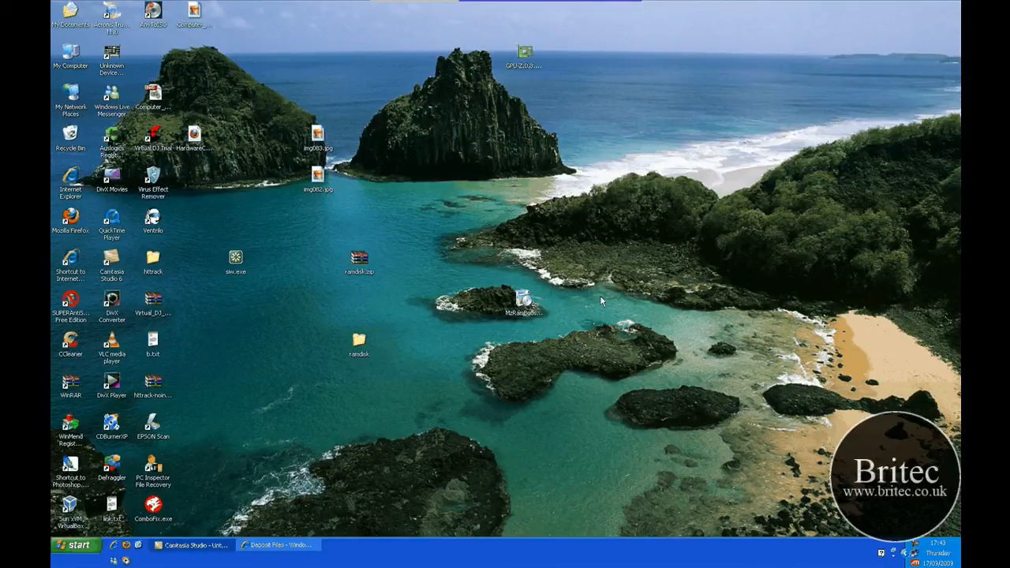
{"action": "mouse_move", "coordinate": [524, 346]}
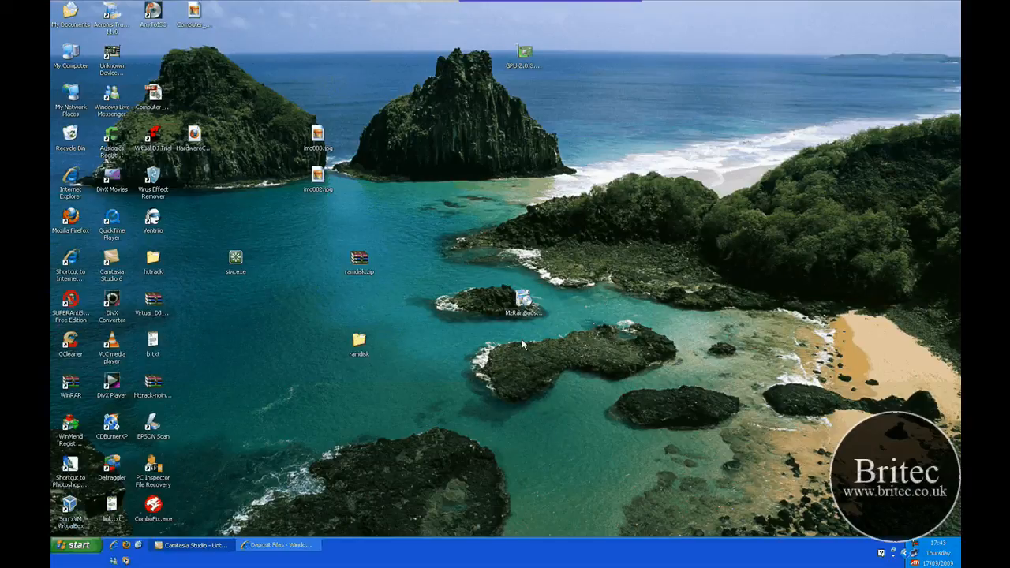
{"action": "mouse_move", "coordinate": [671, 321]}
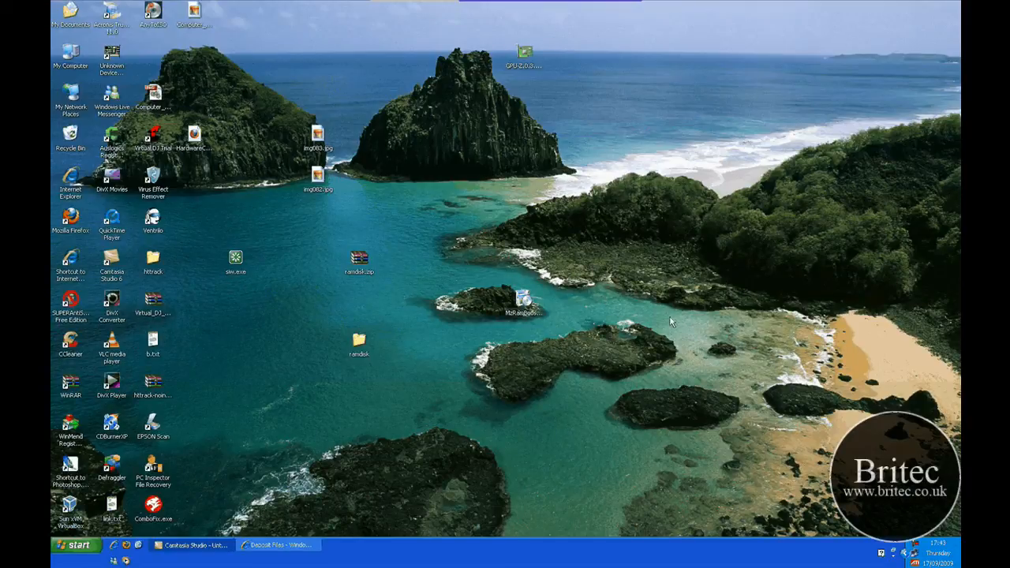
{"action": "mouse_move", "coordinate": [923, 548]}
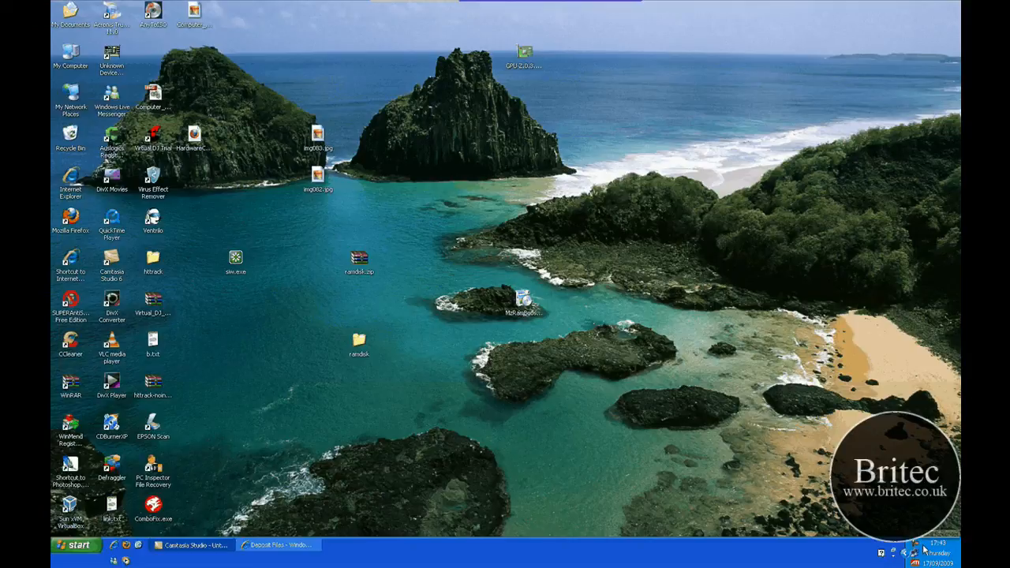